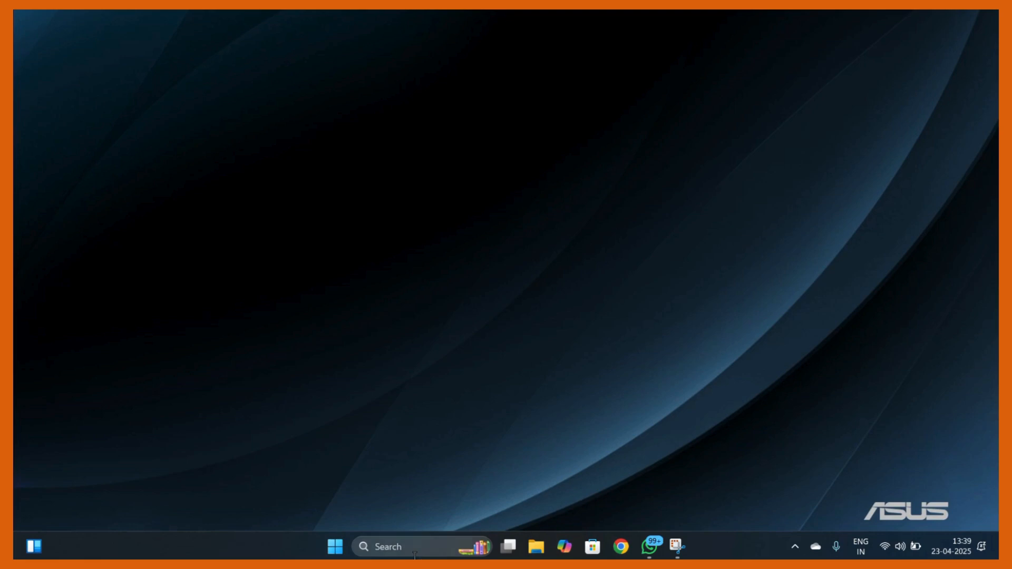
- Launch VLC media player from Windows Start search by searching 'vlc media player'
{"action": "type", "text": "vlc media player"}
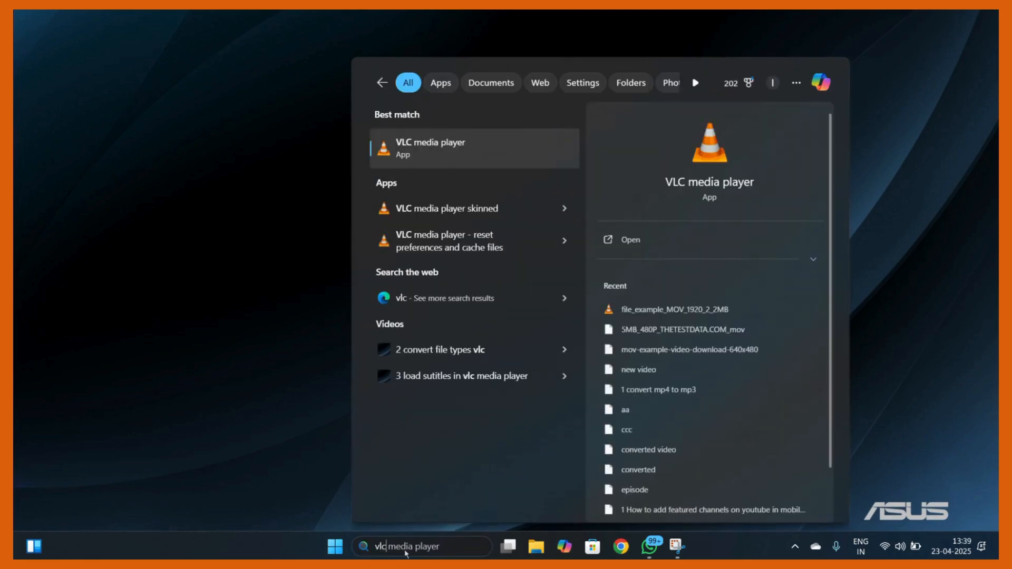
{"action": "left_click", "coordinate": [430, 147]}
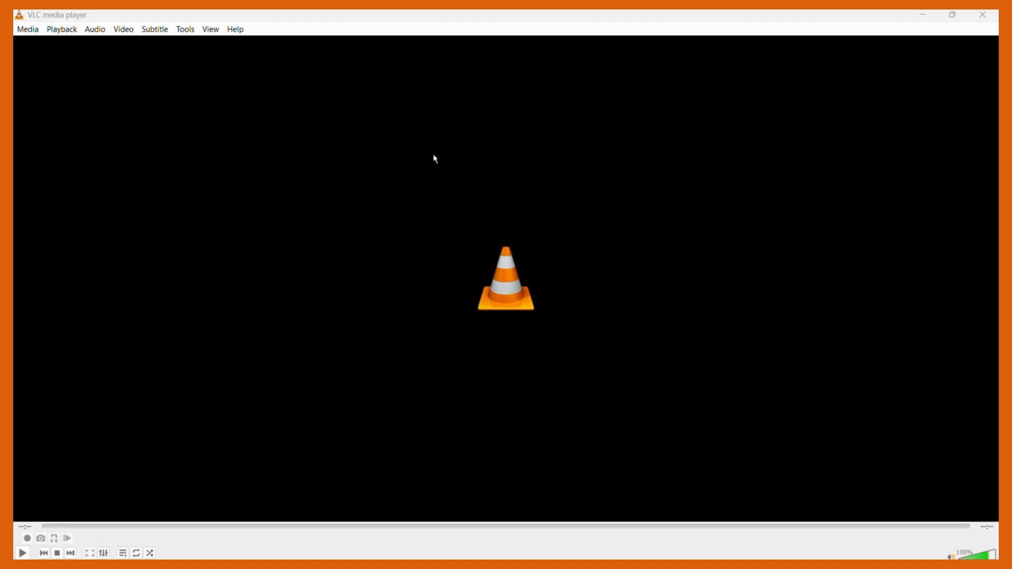
{"action": "mouse_move", "coordinate": [208, 88]}
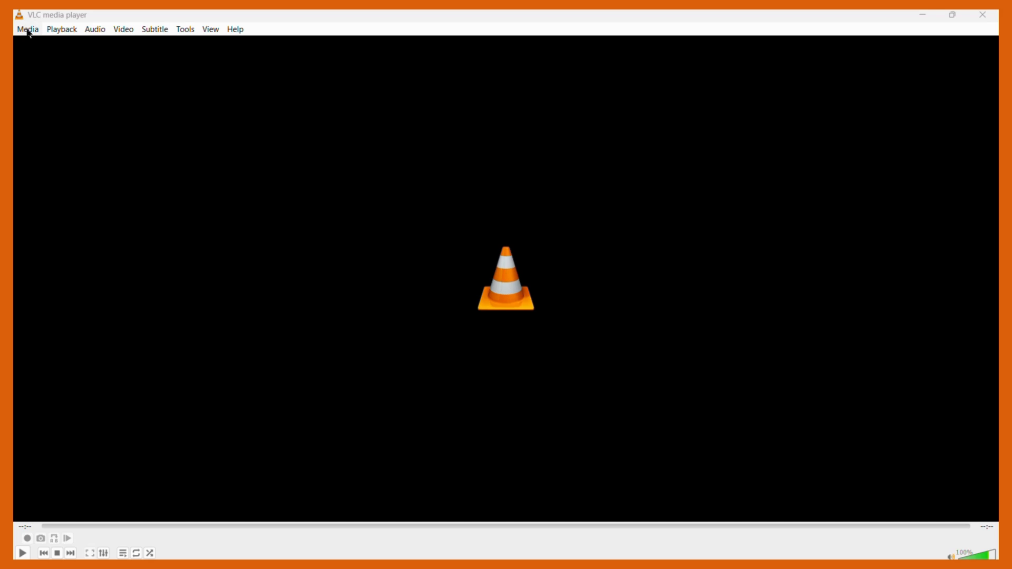
- Start a conversion via Media > Convert / Save, bringing up the Open Media dialog
{"action": "left_click", "coordinate": [28, 30]}
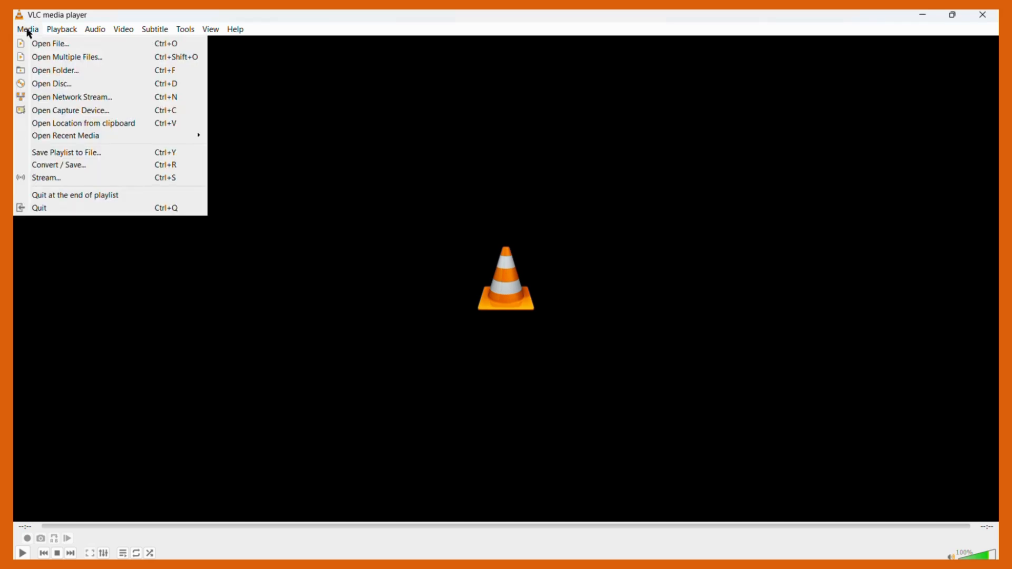
{"action": "mouse_move", "coordinate": [58, 165]}
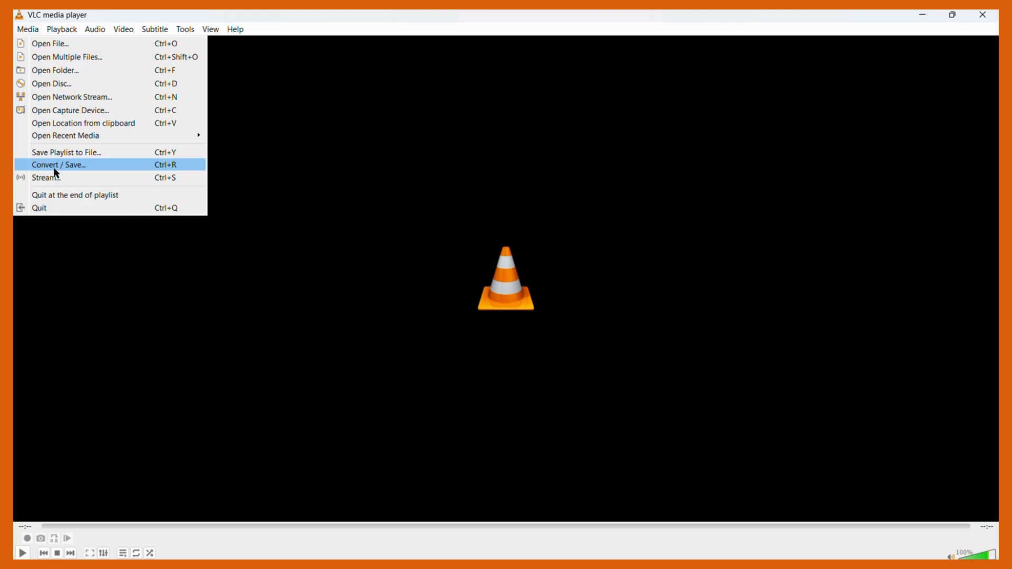
{"action": "left_click", "coordinate": [57, 164]}
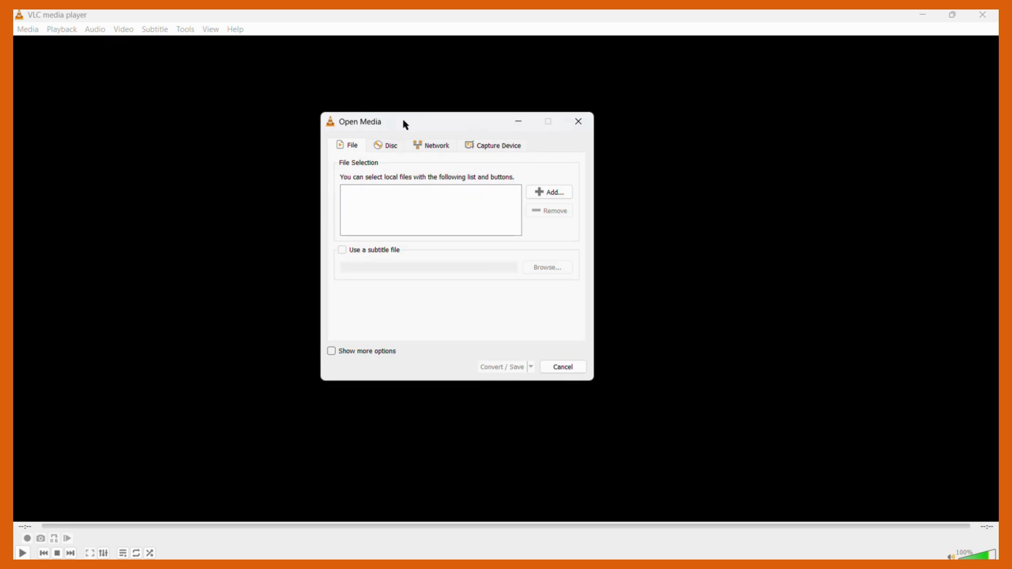
{"action": "mouse_move", "coordinate": [416, 134]}
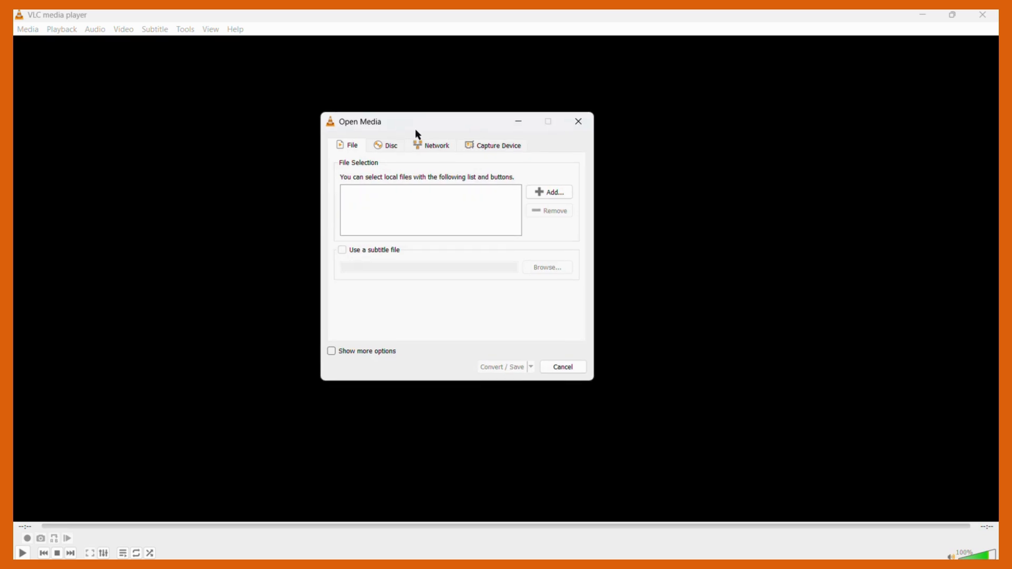
{"action": "mouse_move", "coordinate": [441, 187]}
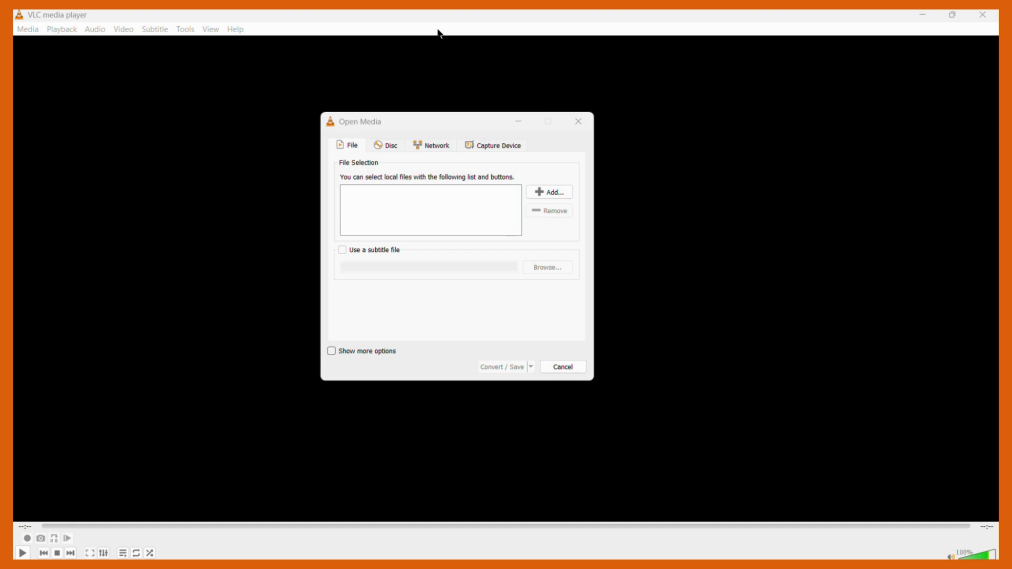
{"action": "mouse_move", "coordinate": [468, 107]}
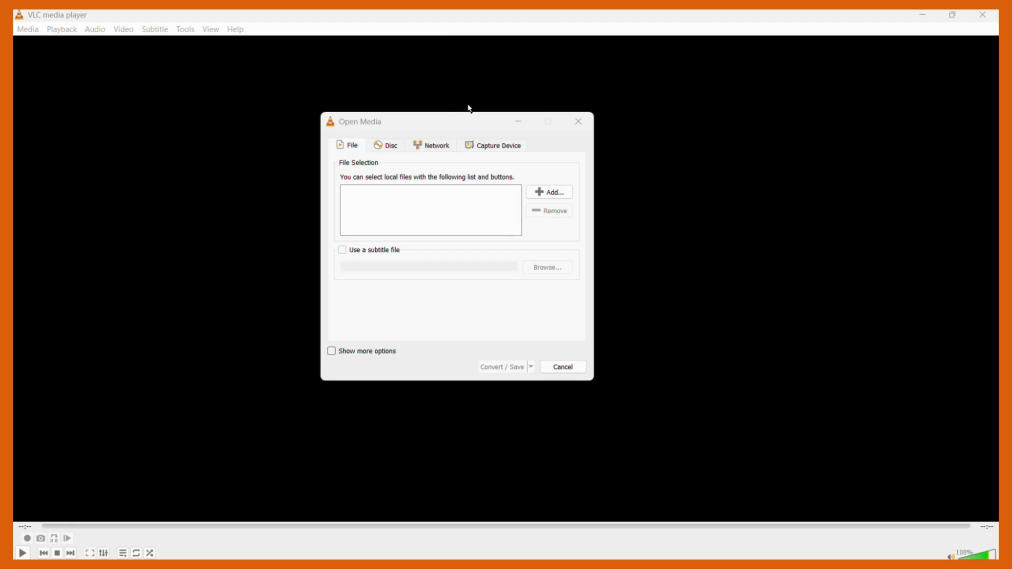
- Add file_example_MOV_1920_2_2MB from Downloads as the file to convert and select it
{"action": "left_click", "coordinate": [548, 192]}
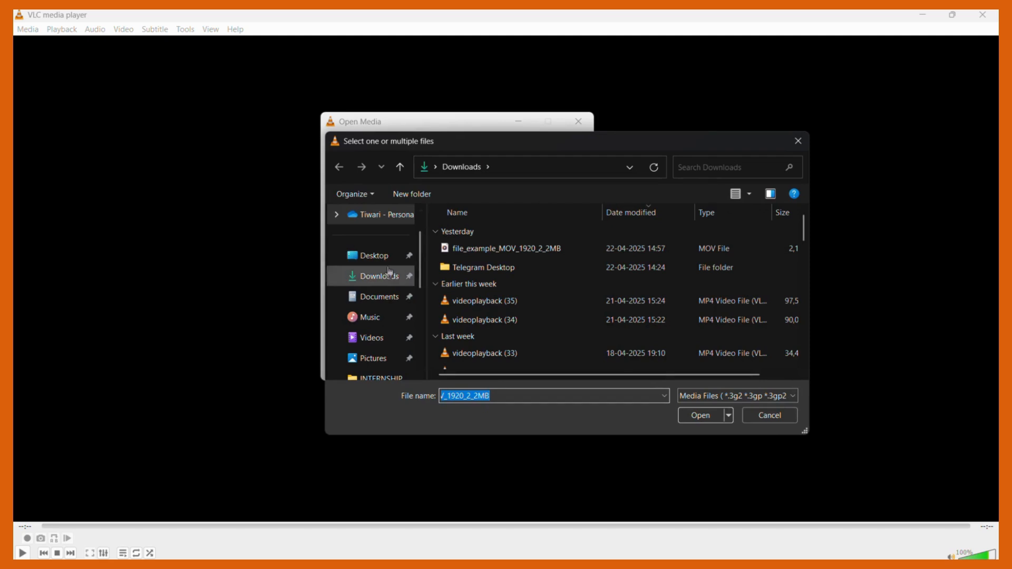
{"action": "left_click", "coordinate": [506, 249]}
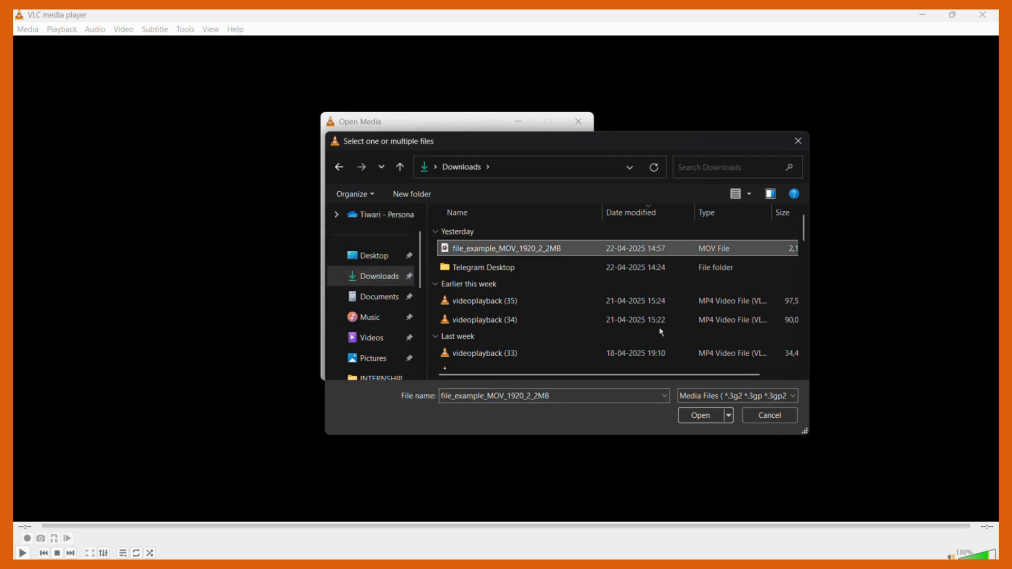
{"action": "left_click", "coordinate": [699, 415]}
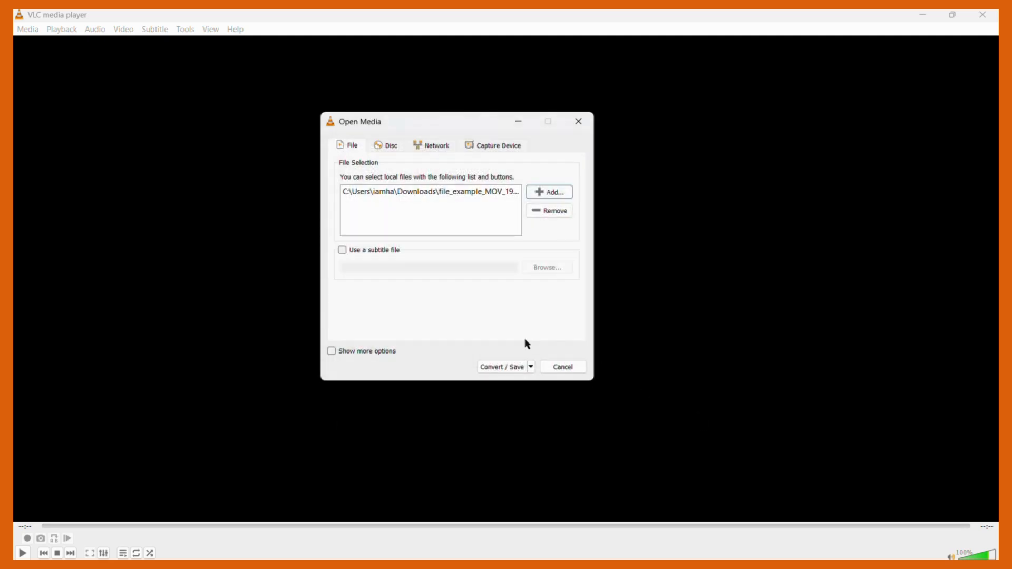
{"action": "left_click", "coordinate": [430, 191]}
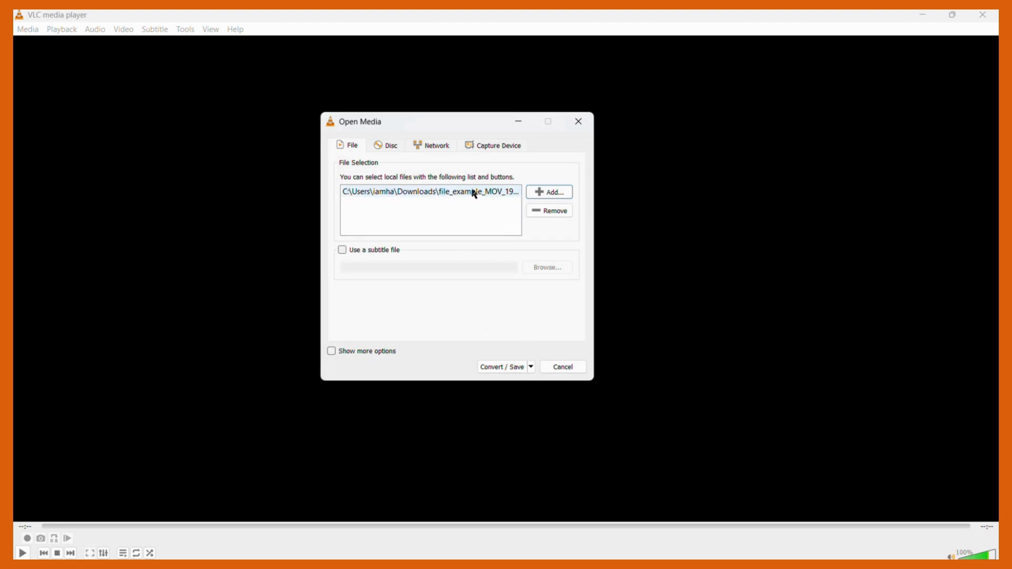
{"action": "mouse_move", "coordinate": [519, 242]}
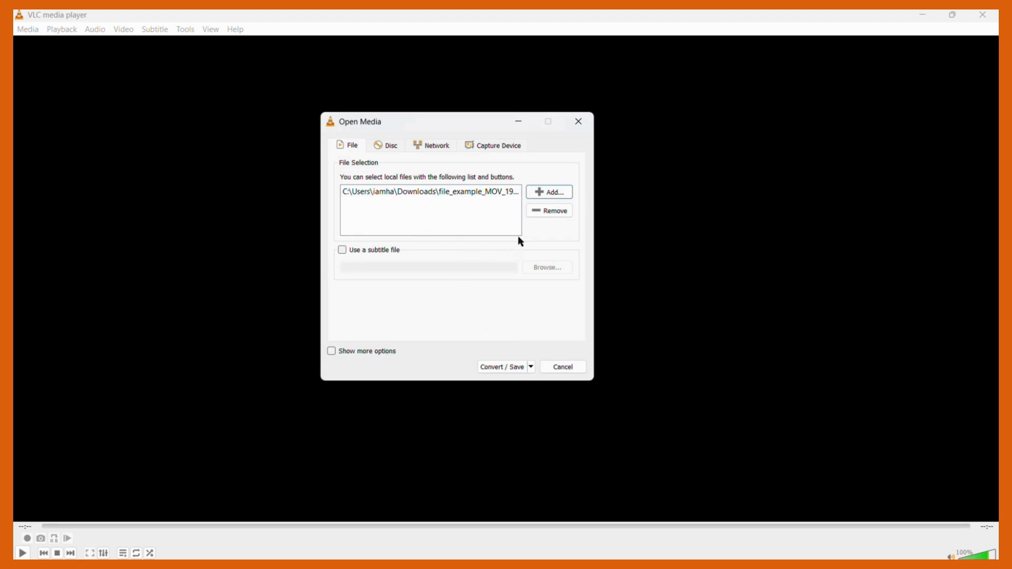
{"action": "mouse_move", "coordinate": [522, 223]}
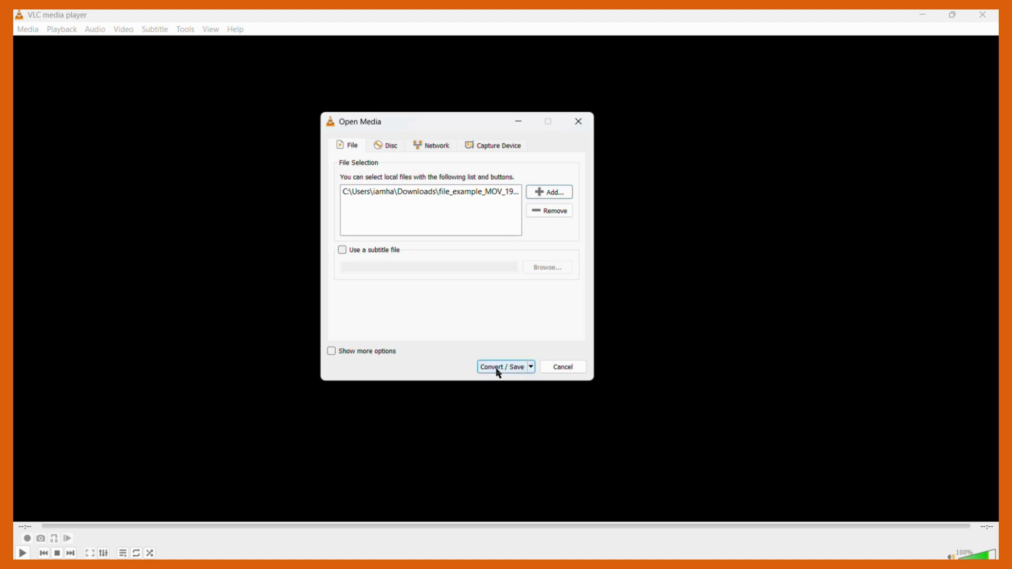
- Proceed to Convert settings with the MOV as source and choose the Video - H.265 + MP3 (MP4) profile
{"action": "left_click", "coordinate": [502, 367]}
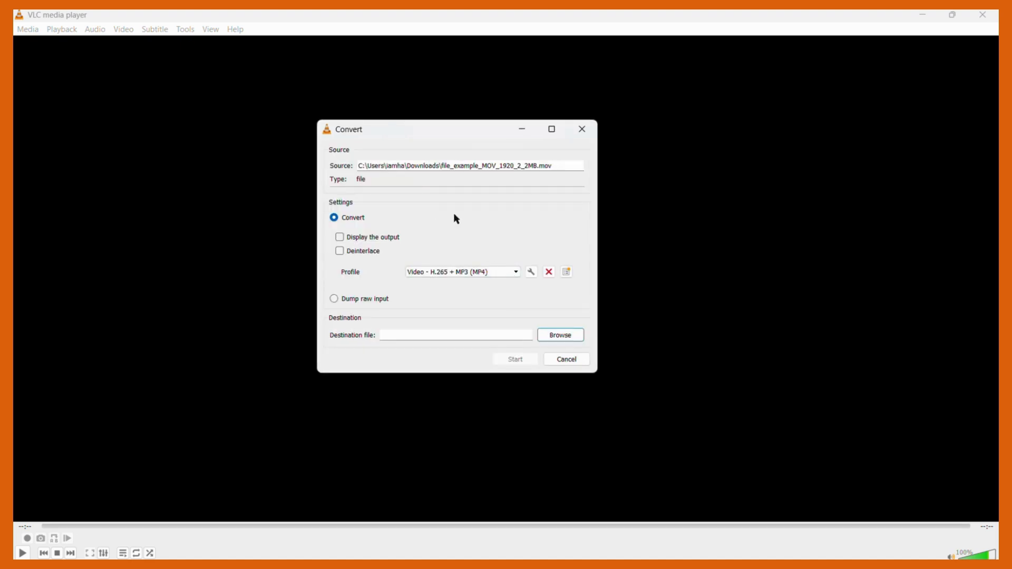
{"action": "mouse_move", "coordinate": [508, 258]}
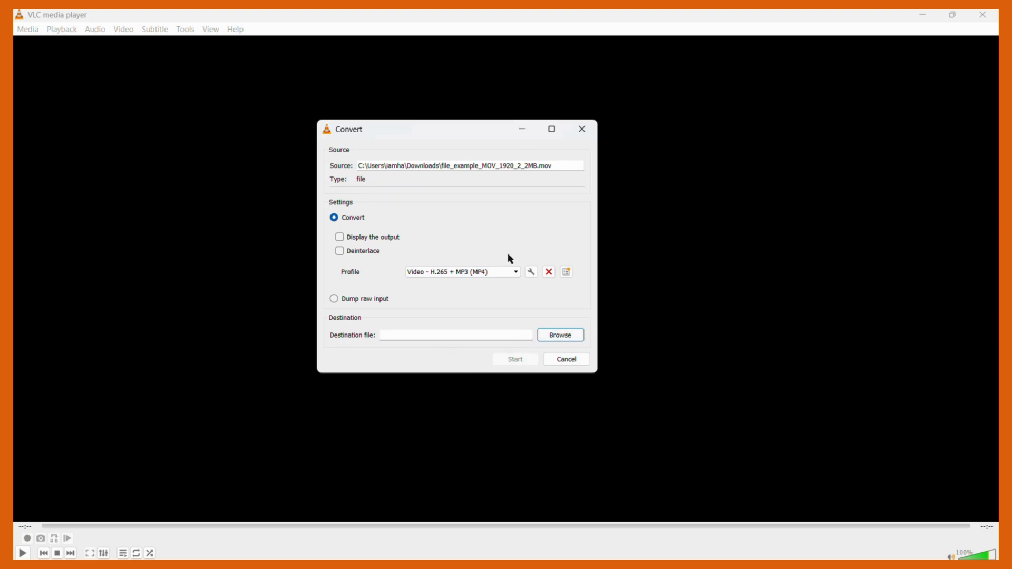
{"action": "left_click", "coordinate": [461, 271]}
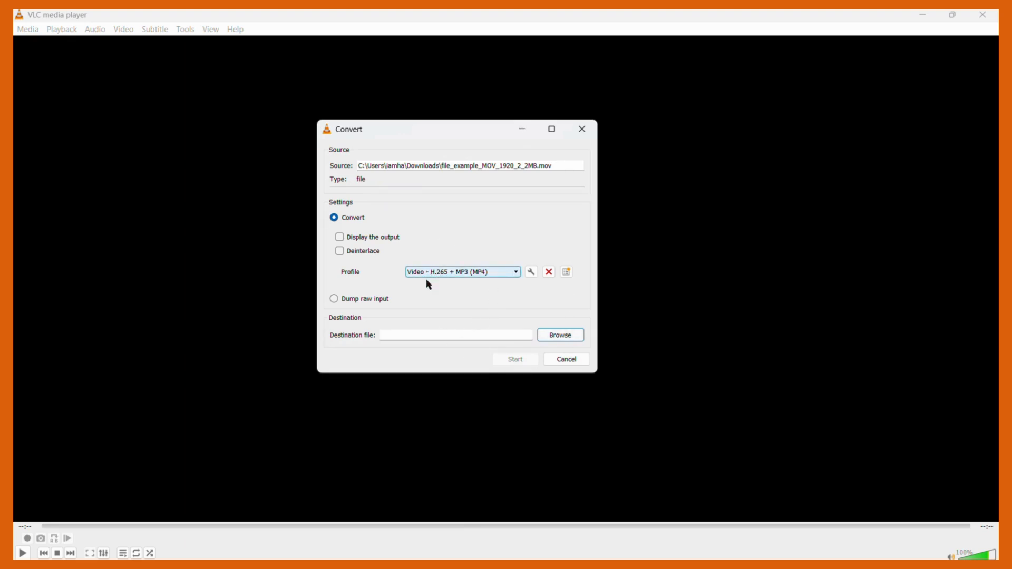
{"action": "mouse_move", "coordinate": [438, 275]}
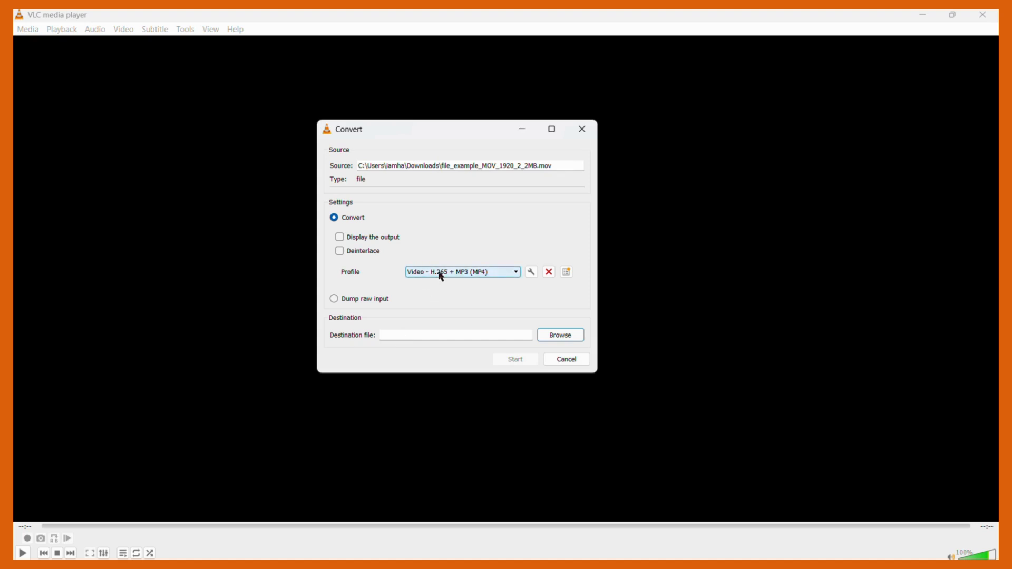
{"action": "left_click", "coordinate": [461, 271]}
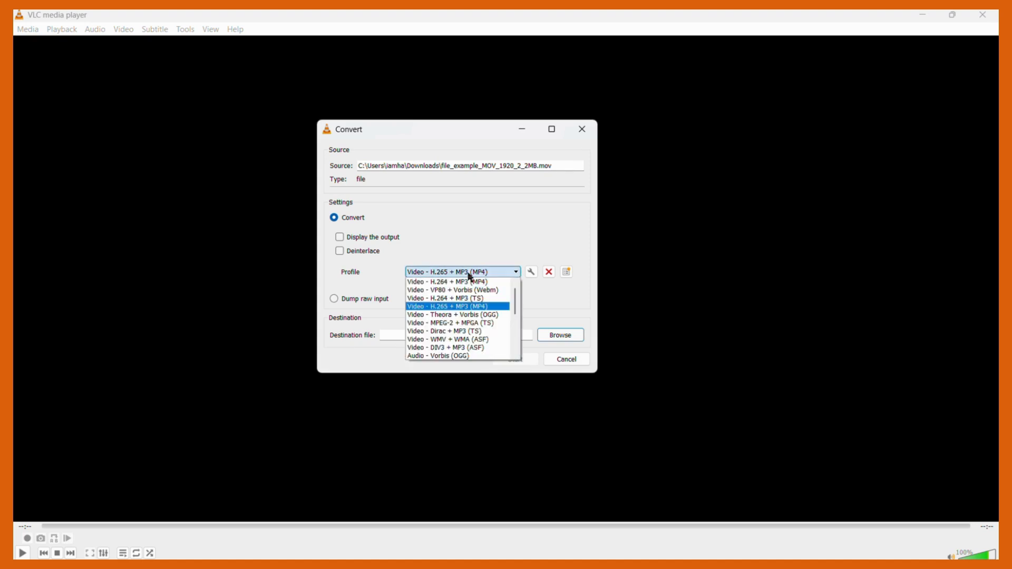
{"action": "mouse_move", "coordinate": [467, 312]}
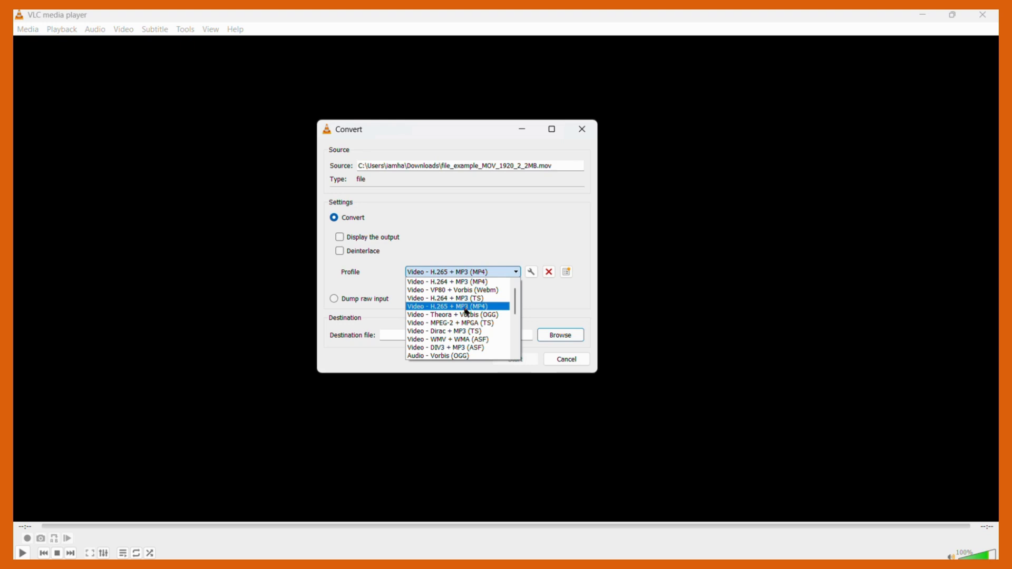
{"action": "mouse_move", "coordinate": [486, 310]}
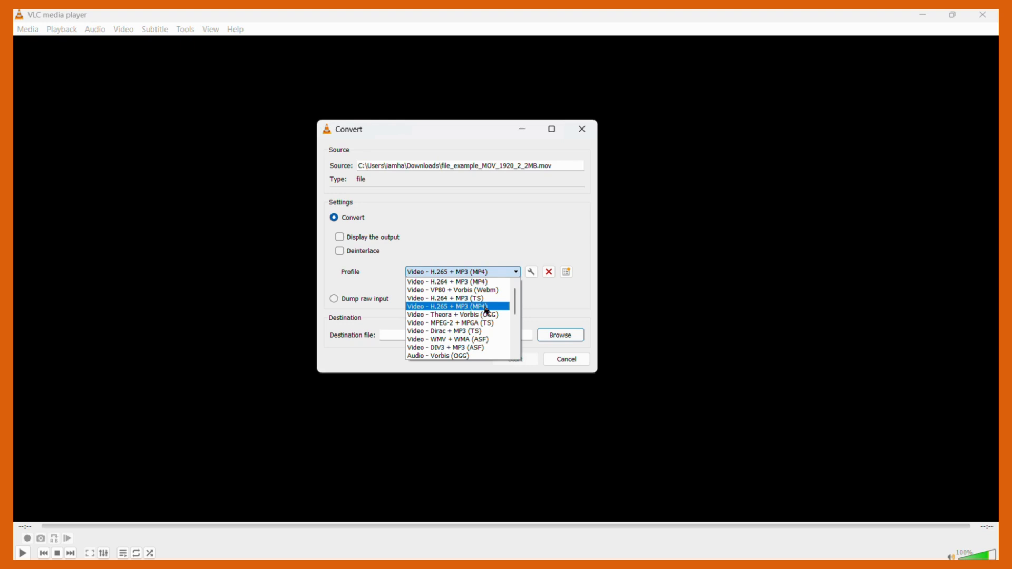
{"action": "mouse_move", "coordinate": [486, 310]}
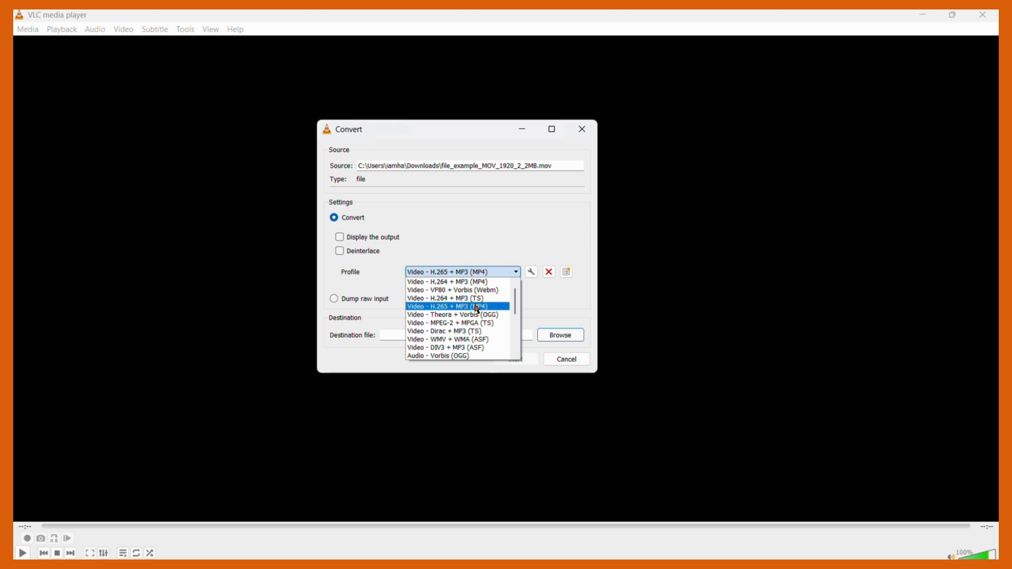
{"action": "left_click", "coordinate": [460, 306]}
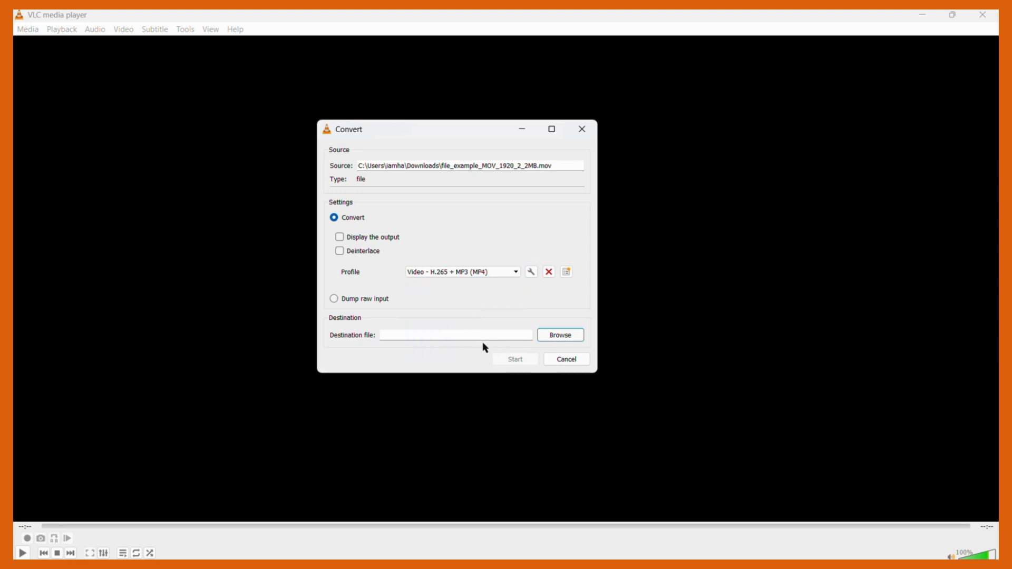
{"action": "mouse_move", "coordinate": [507, 346]}
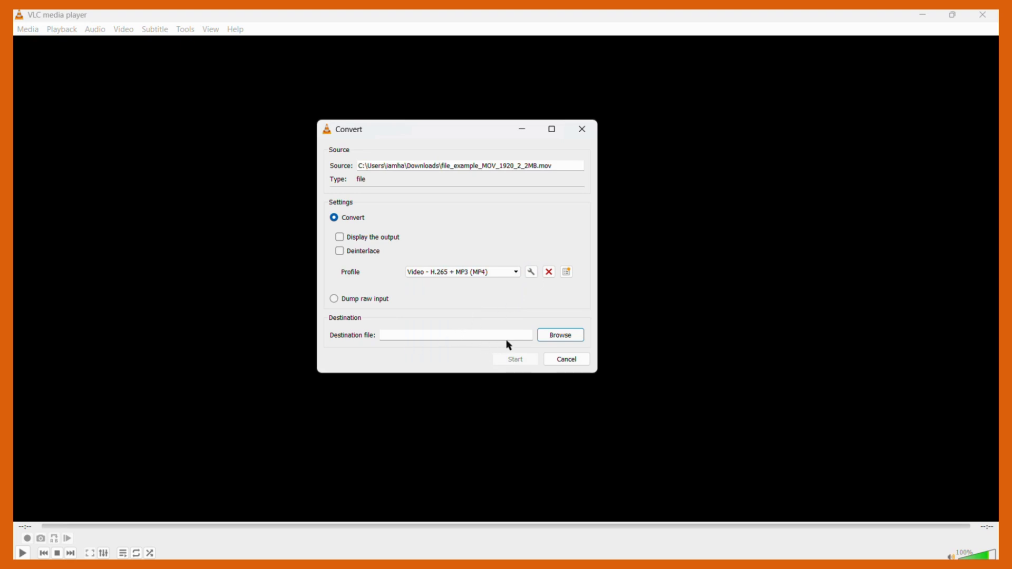
- Set the destination to a file named 'new converted' on the Desktop
{"action": "left_click", "coordinate": [559, 335]}
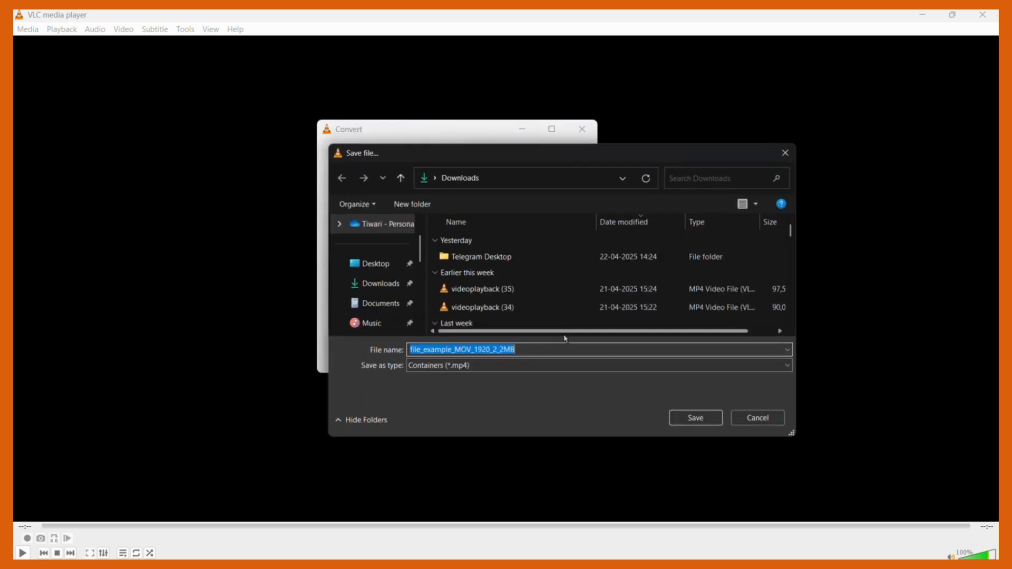
{"action": "left_click", "coordinate": [376, 263]}
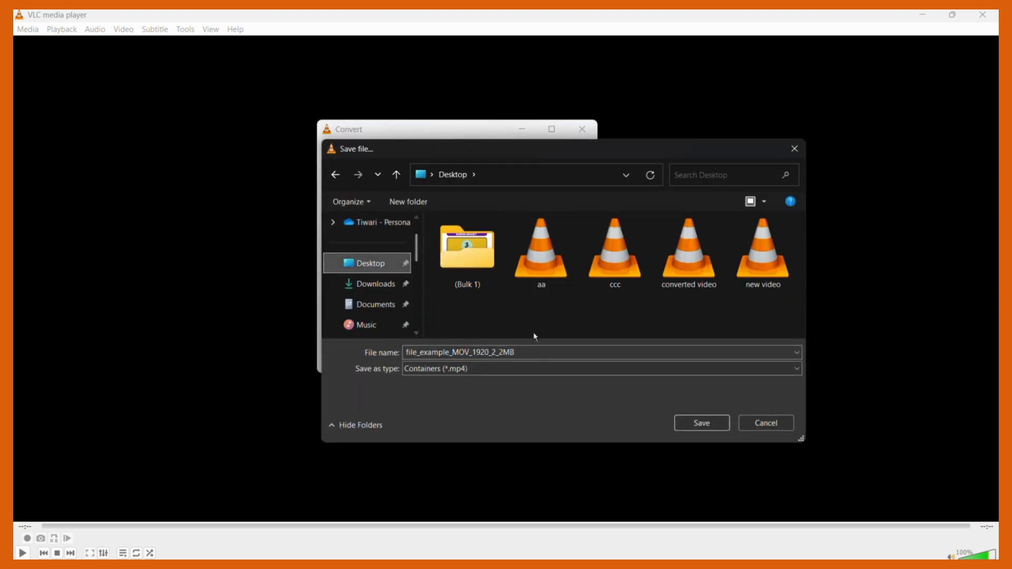
{"action": "left_click", "coordinate": [460, 352]}
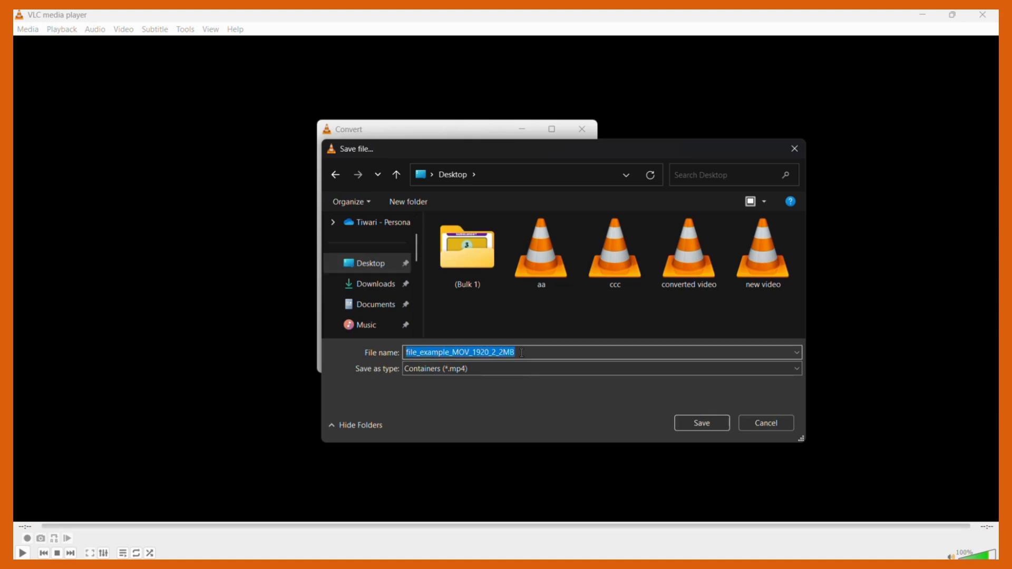
{"action": "key", "text": "Delete"}
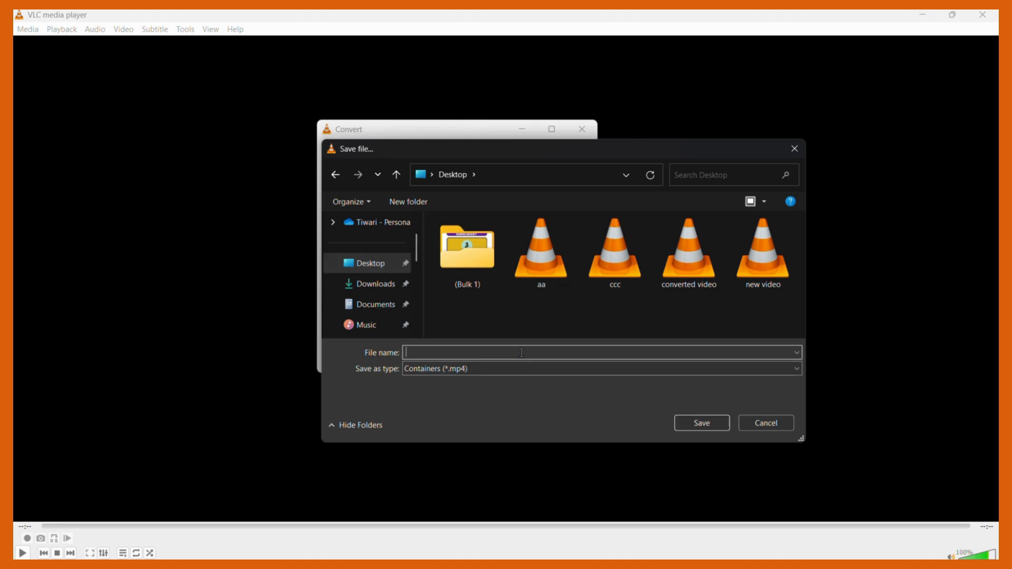
{"action": "type", "text": "new converted"}
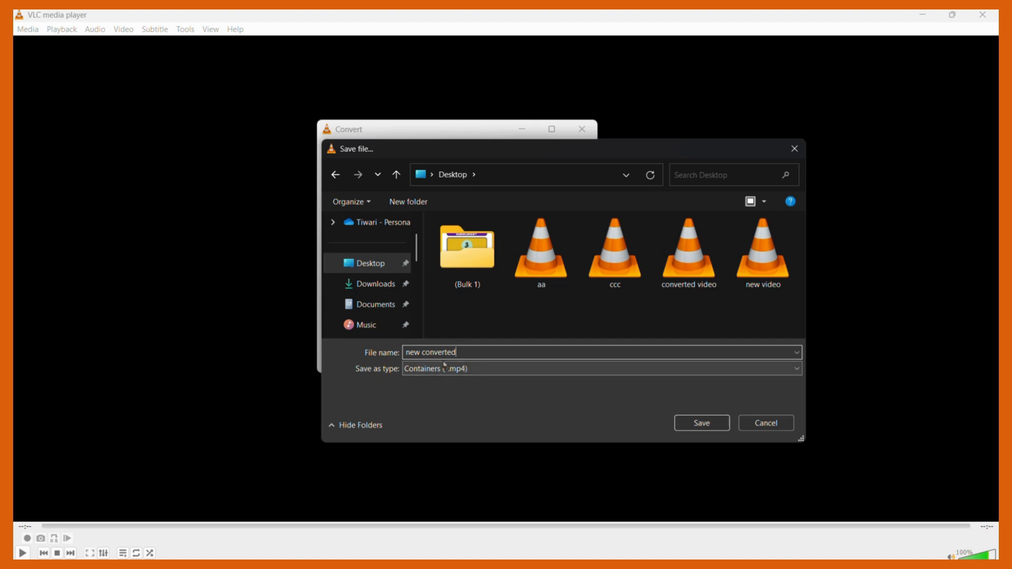
{"action": "mouse_move", "coordinate": [625, 407]}
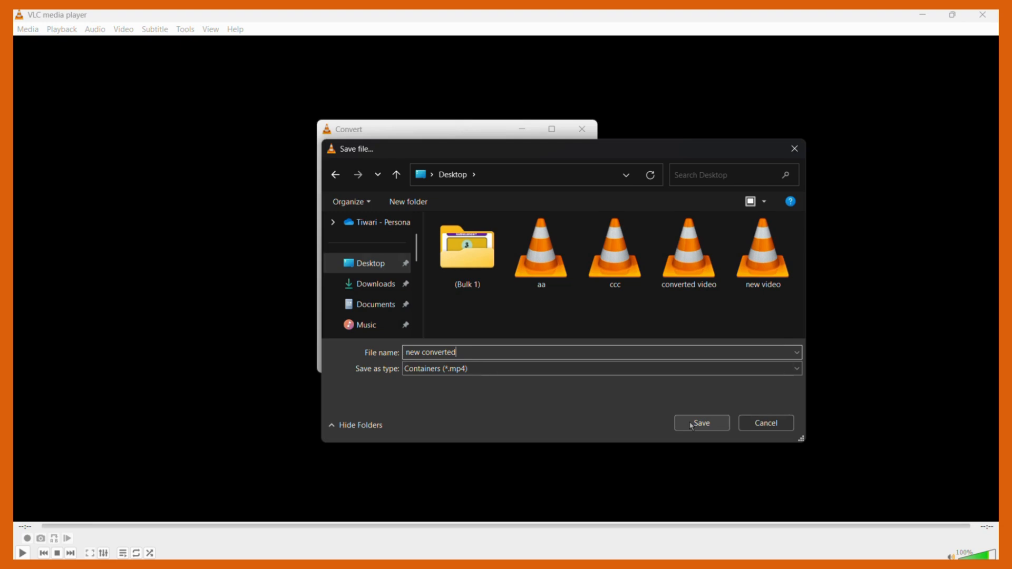
{"action": "left_click", "coordinate": [700, 422]}
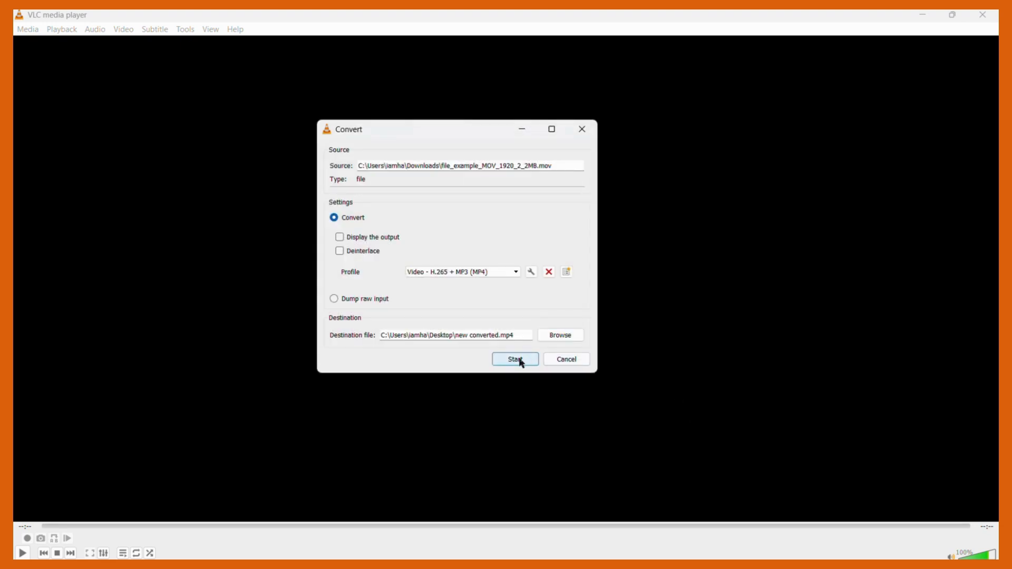
- Start the conversion to MP4 and let it finish
{"action": "left_click", "coordinate": [515, 358]}
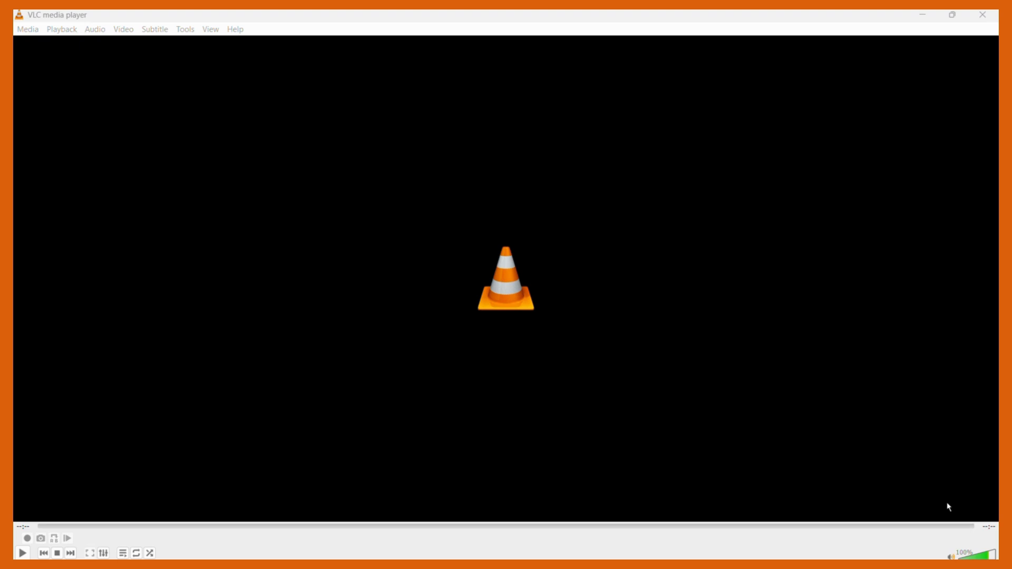
{"action": "mouse_move", "coordinate": [928, 515]}
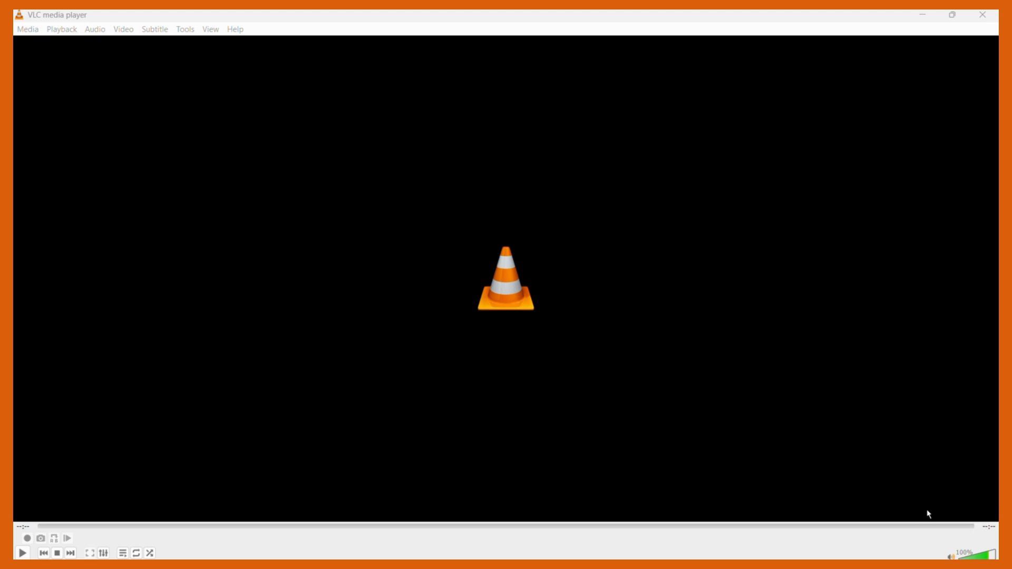
{"action": "mouse_move", "coordinate": [886, 377]}
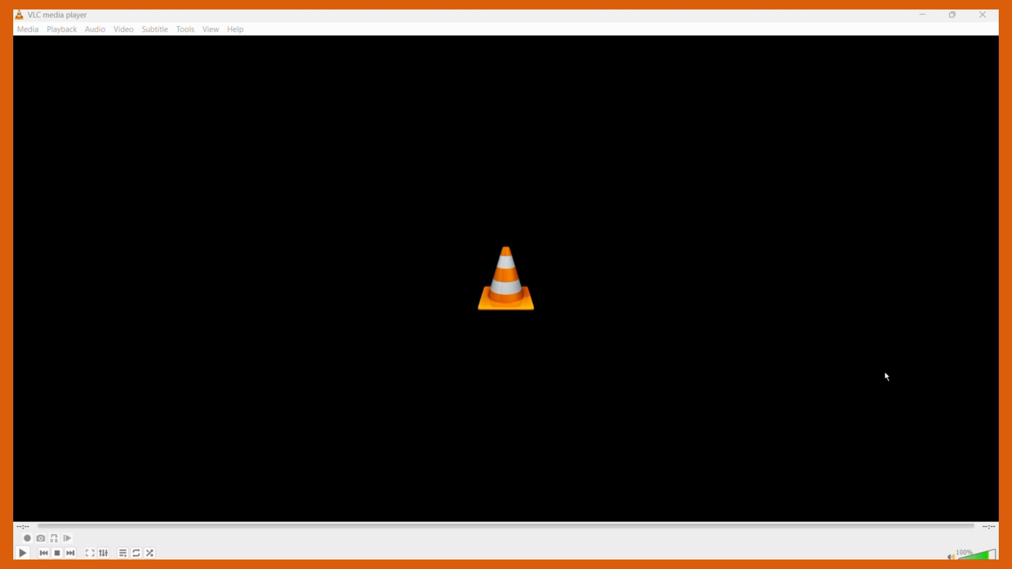
{"action": "mouse_move", "coordinate": [804, 358]}
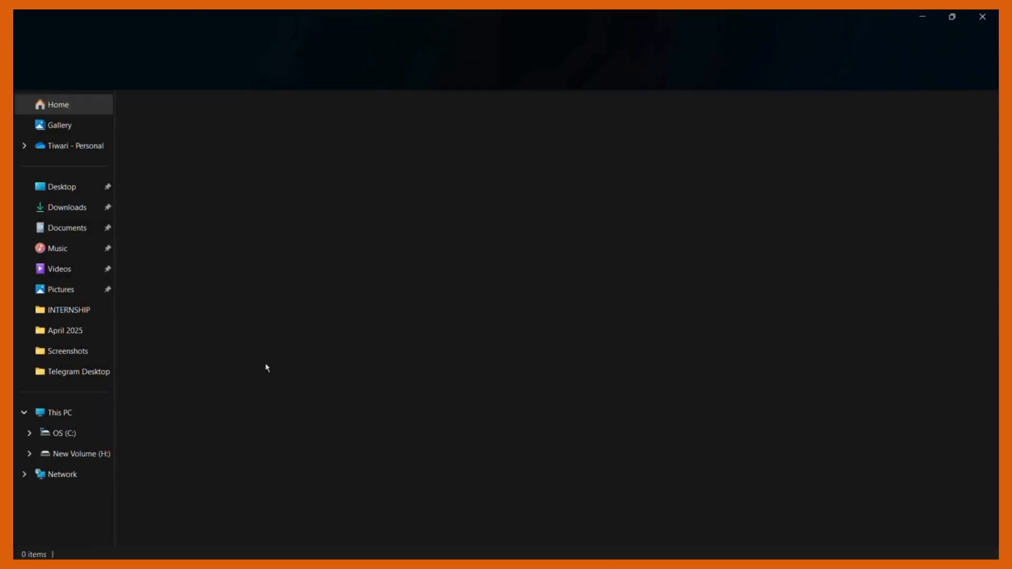
- Show the Desktop folder in File Explorer as icons, revealing the new converted file
{"action": "left_click", "coordinate": [61, 187]}
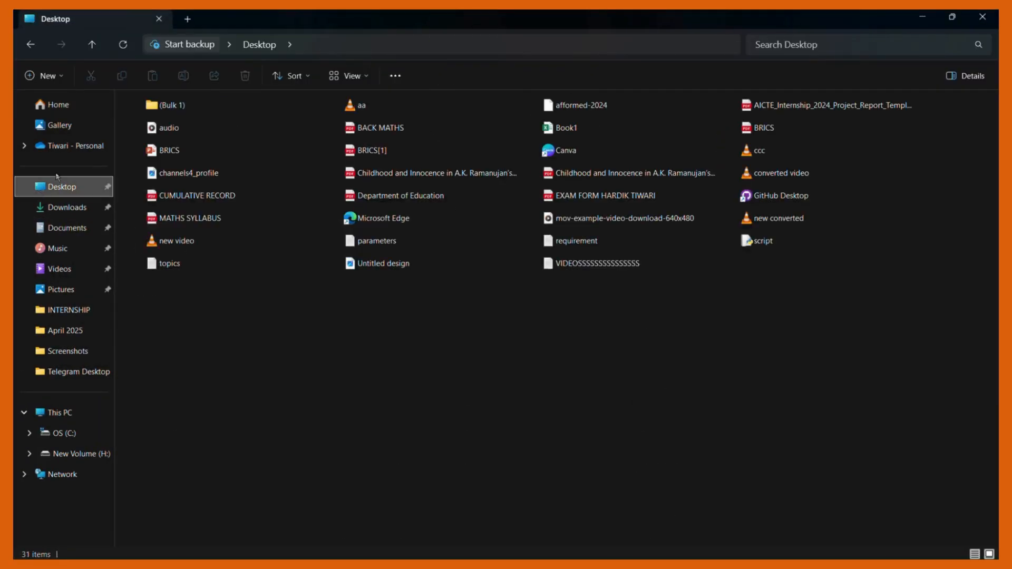
{"action": "left_click", "coordinate": [575, 241]}
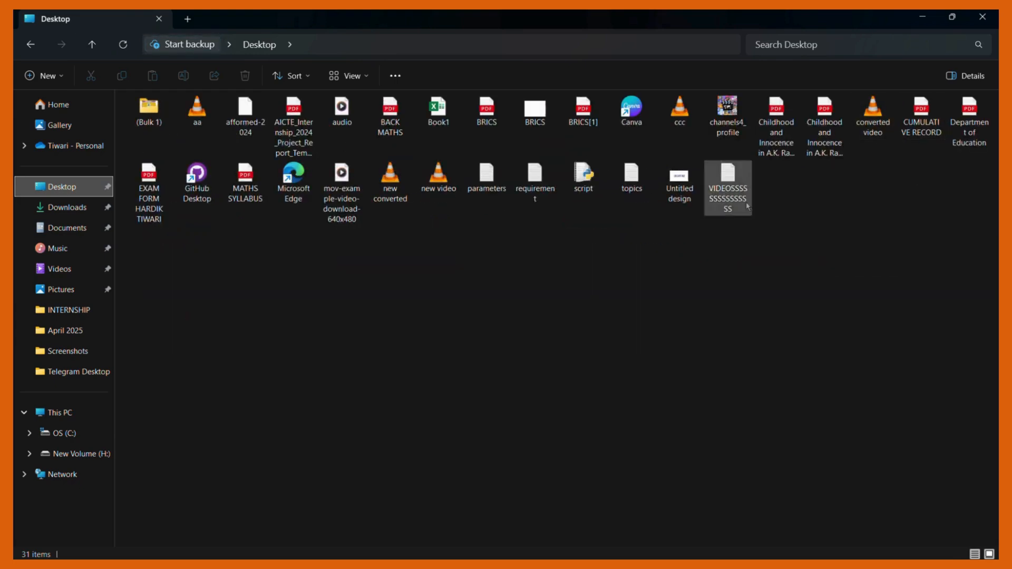
{"action": "mouse_move", "coordinate": [390, 177]}
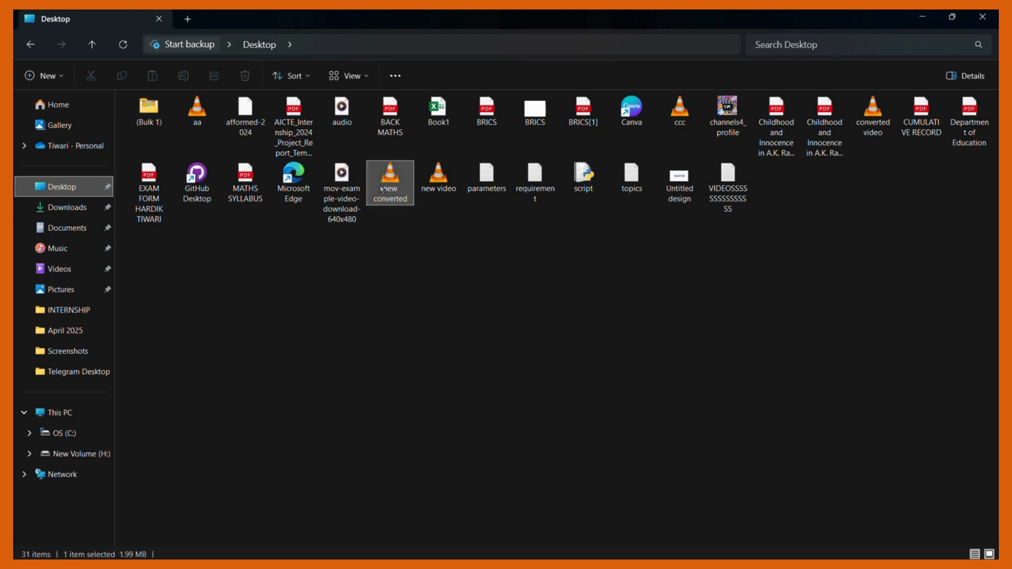
- View the 'new converted' file's properties confirming a 1.99 MB MP4, then close them
{"action": "right_click", "coordinate": [389, 183]}
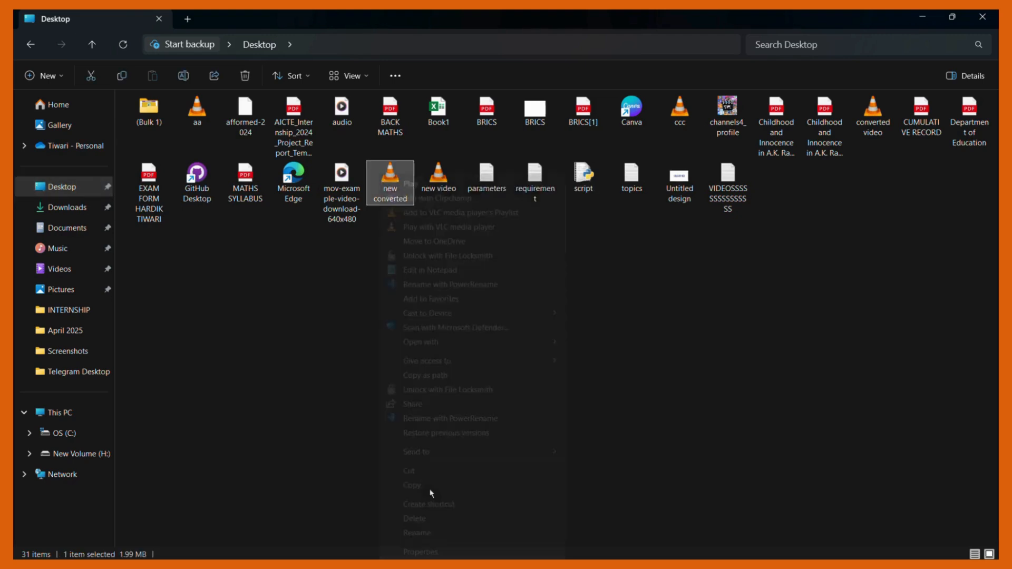
{"action": "left_click", "coordinate": [420, 551]}
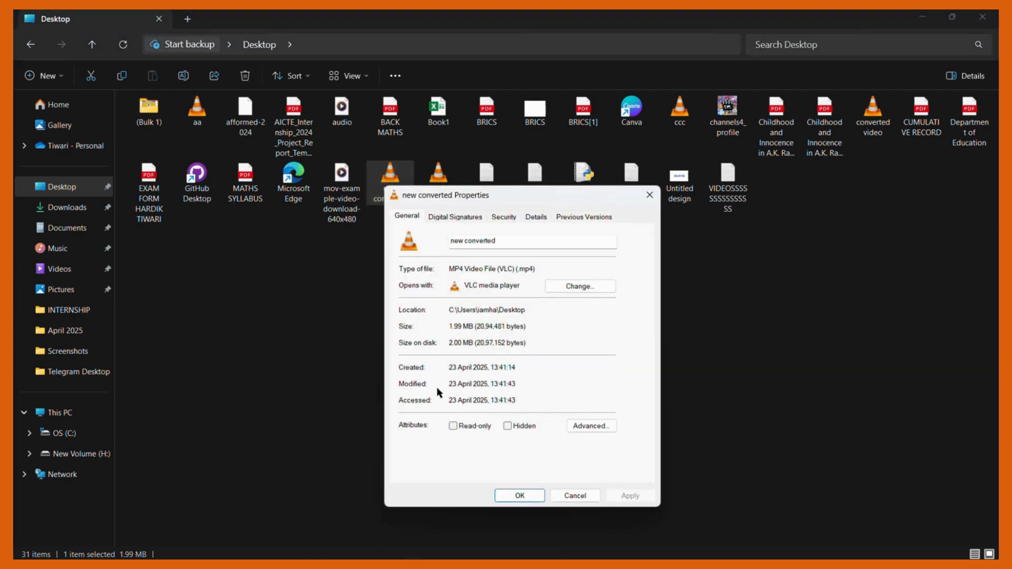
{"action": "mouse_move", "coordinate": [505, 302]}
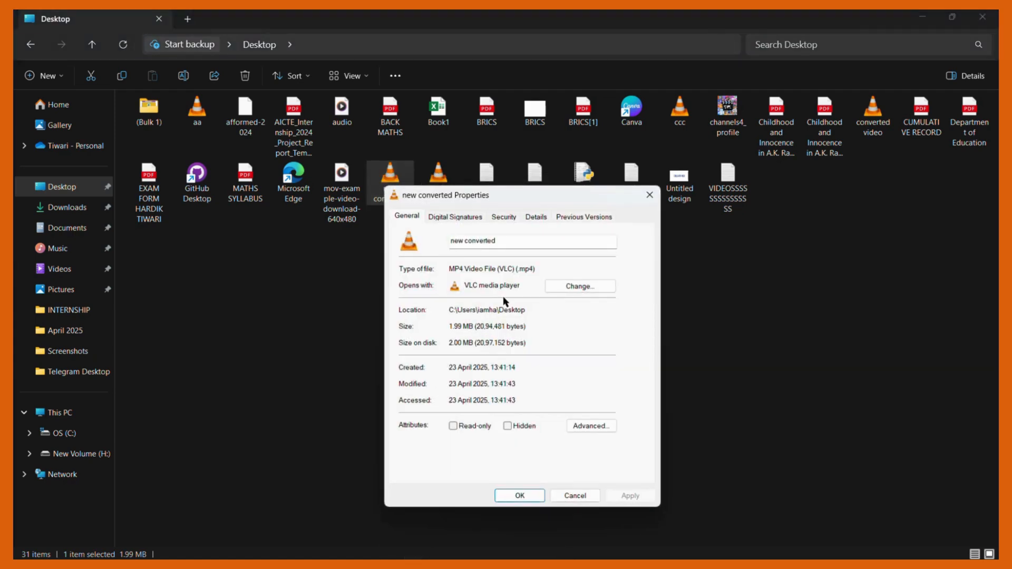
{"action": "mouse_move", "coordinate": [450, 219]}
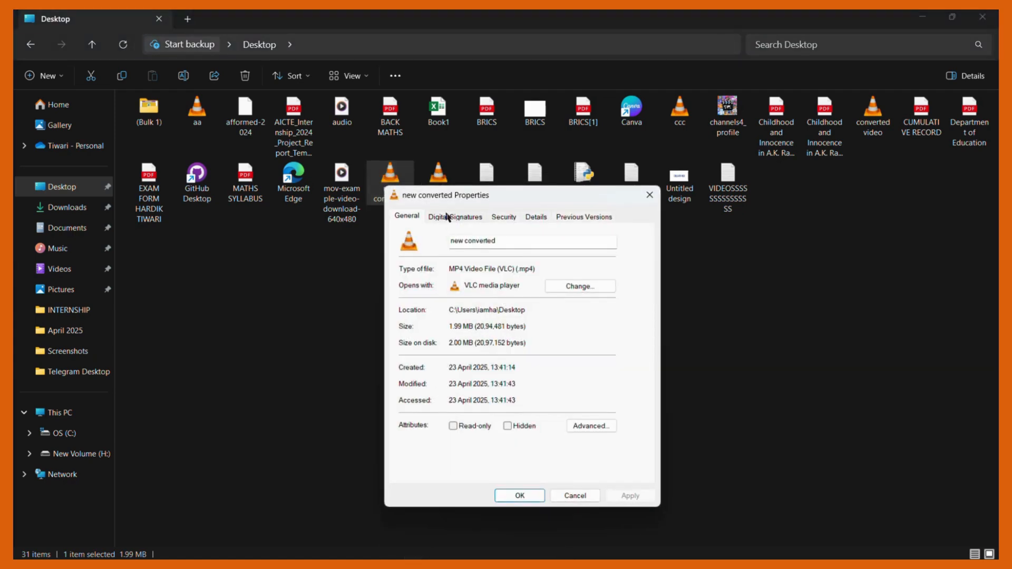
{"action": "left_click", "coordinate": [518, 495]}
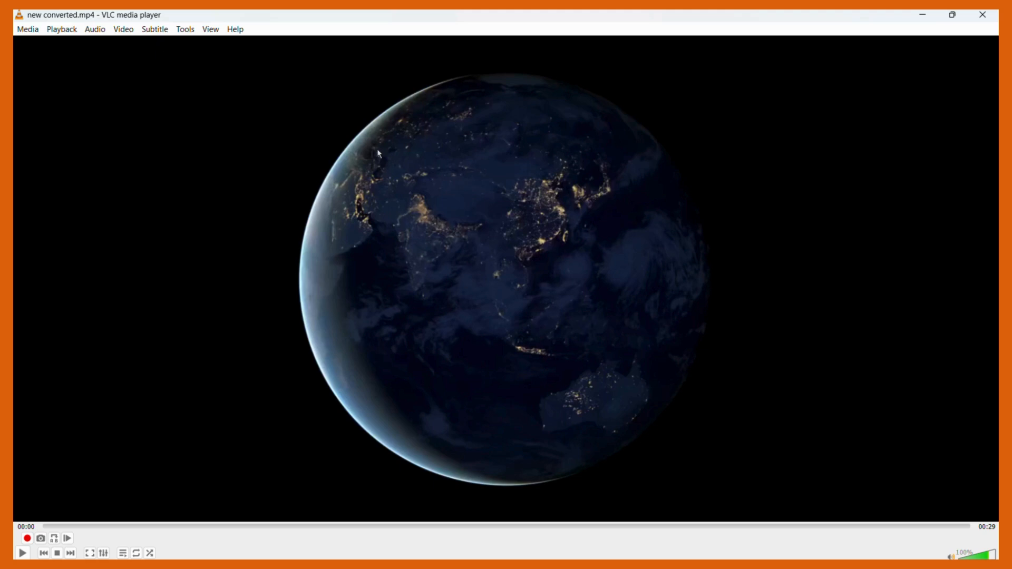
{"action": "mouse_move", "coordinate": [188, 12]}
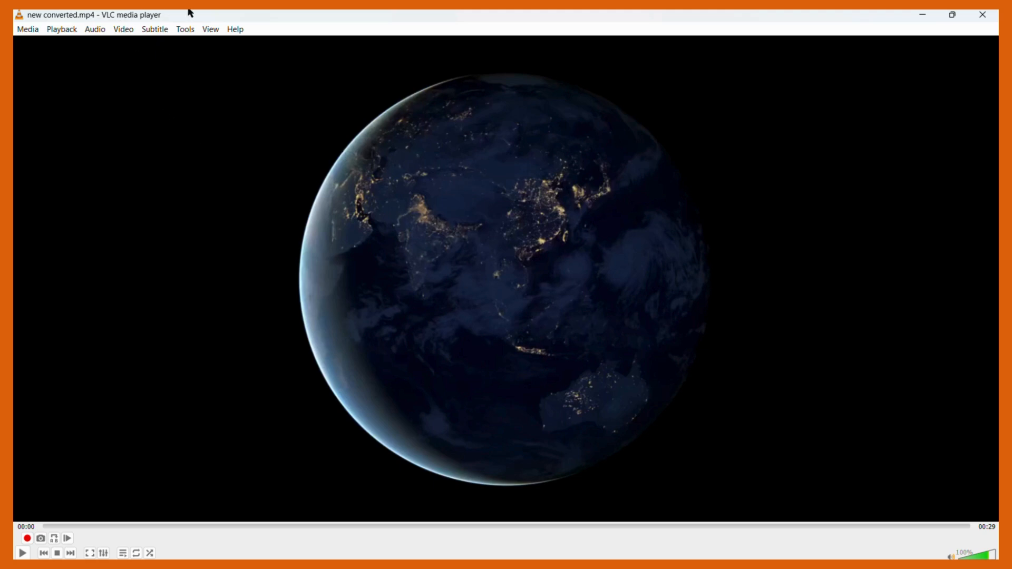
{"action": "mouse_move", "coordinate": [89, 25]}
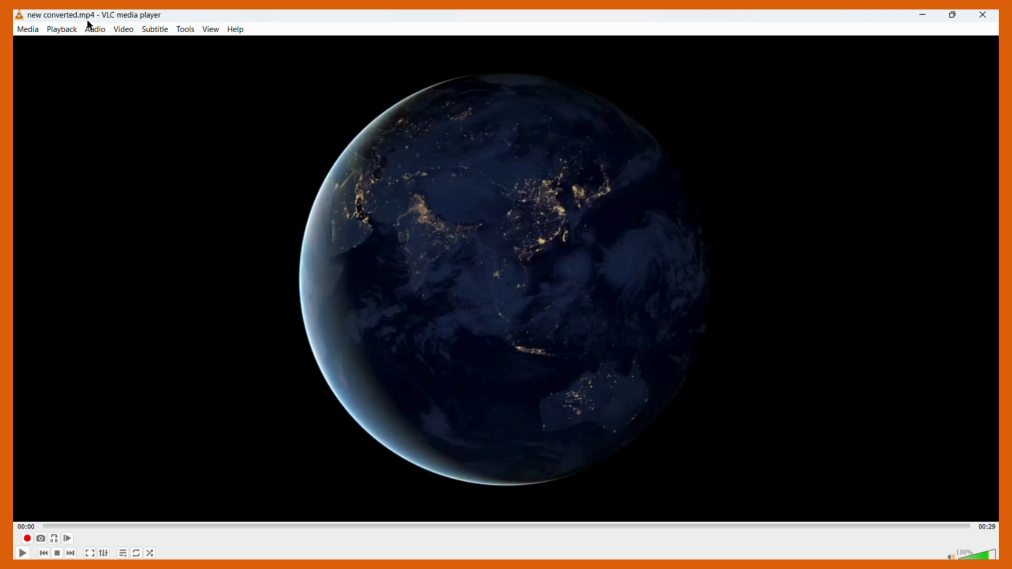